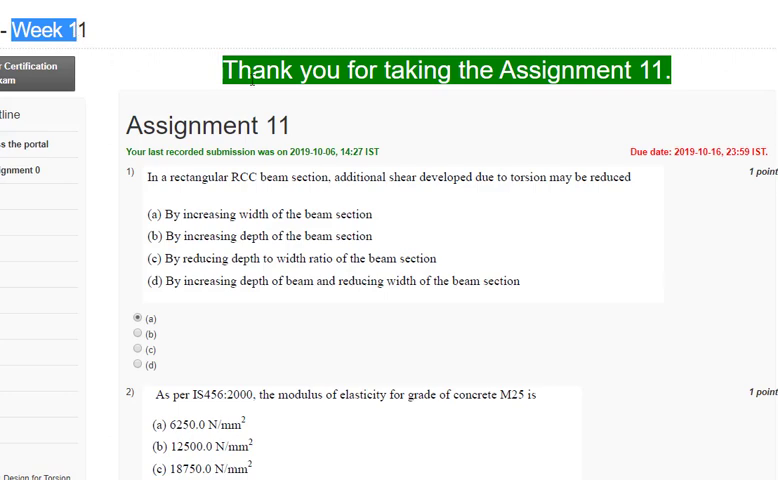
{"action": "mouse_move", "coordinate": [642, 152]}
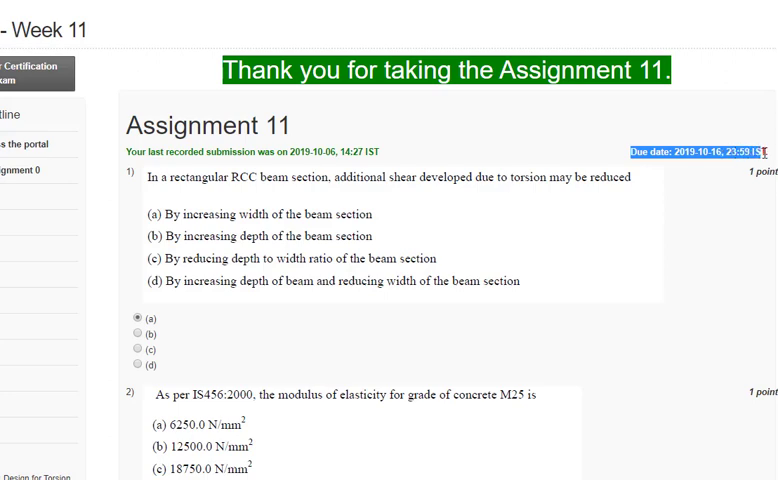
{"action": "mouse_move", "coordinate": [300, 184]}
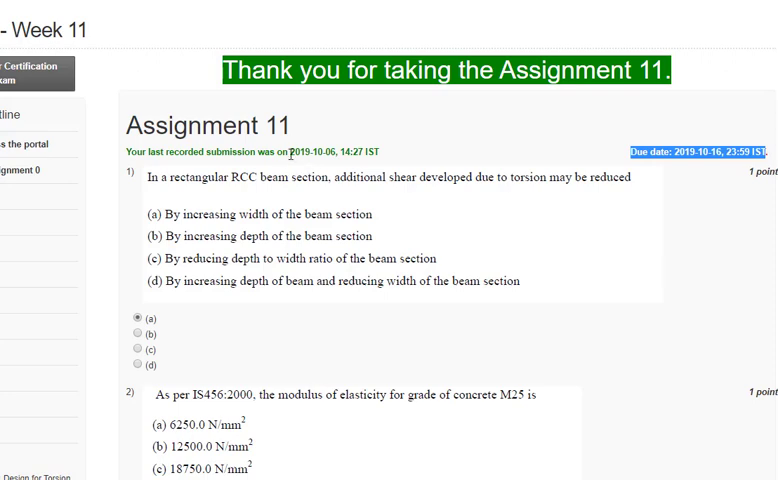
Scroll the assignment down to question 2 (answer d) and question 3 on M25 tensile strength.
{"action": "scroll", "scroll_direction": "down", "scroll_amount": 3}
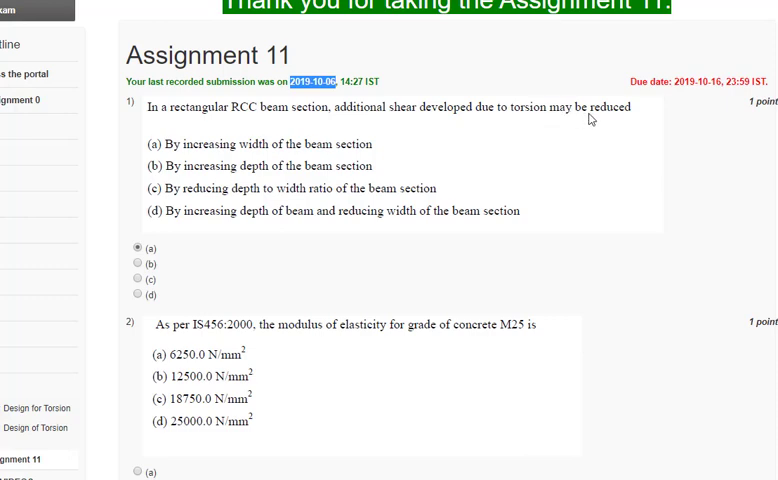
{"action": "mouse_move", "coordinate": [314, 195]}
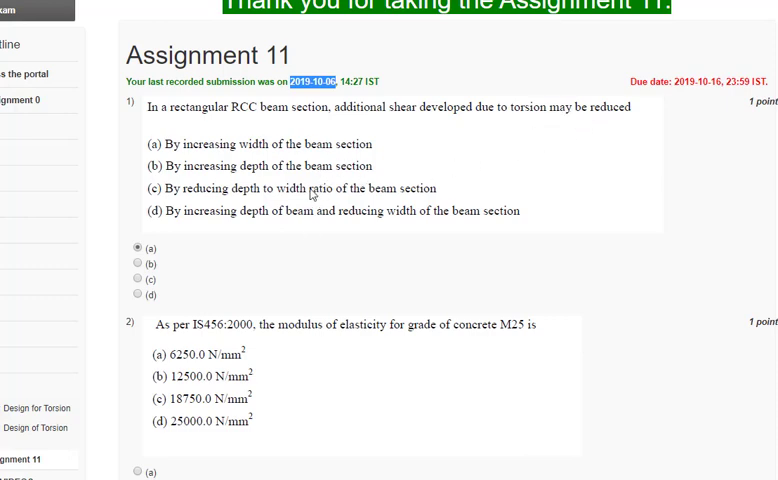
{"action": "mouse_move", "coordinate": [320, 188]}
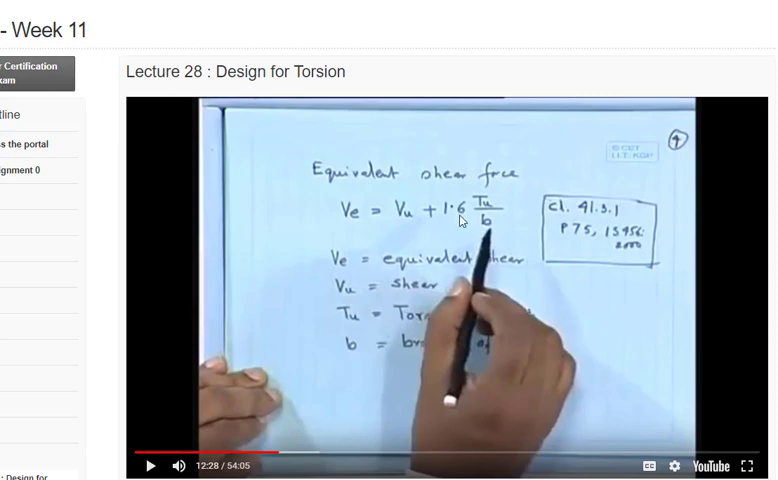
{"action": "mouse_move", "coordinate": [492, 231]}
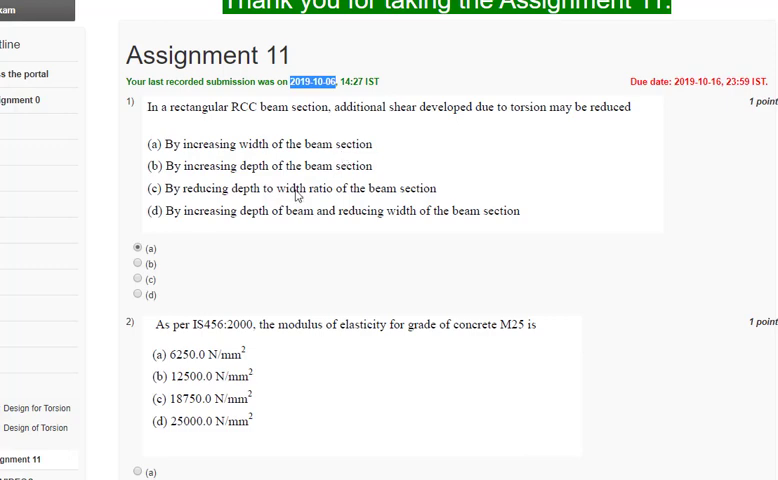
{"action": "scroll", "scroll_direction": "down", "scroll_amount": 3}
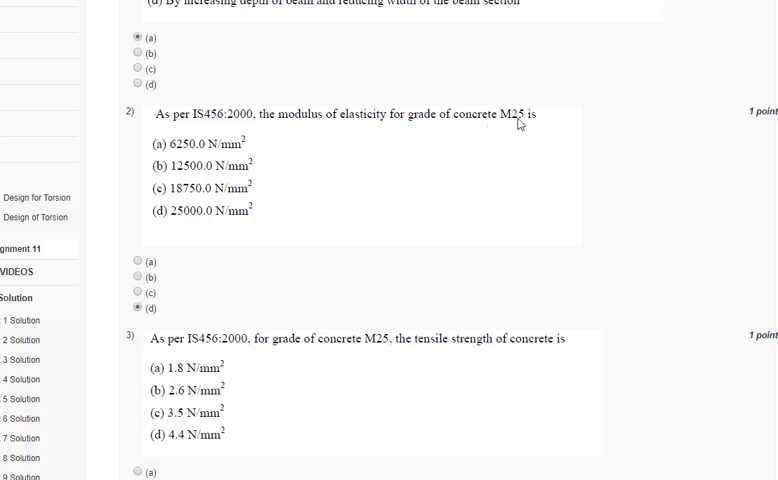
{"action": "mouse_move", "coordinate": [277, 137]}
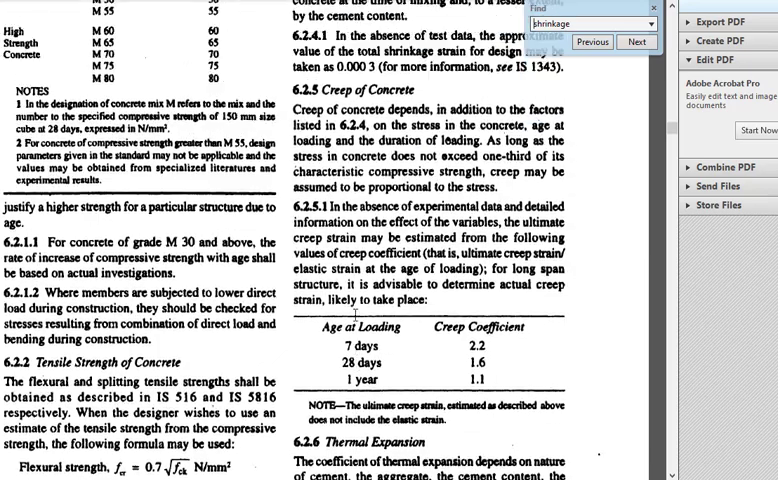
Switch to the IS 456 PDF page covering shrinkage, creep and tensile strength.
{"action": "left_click", "coordinate": [637, 42]}
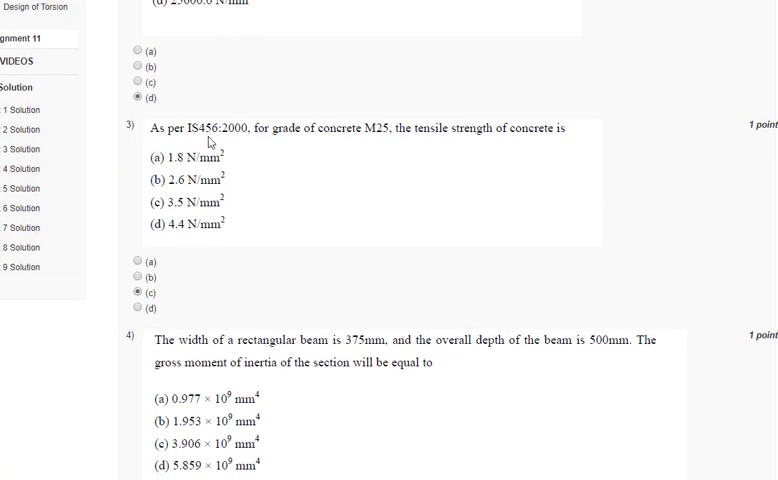
{"action": "mouse_move", "coordinate": [349, 139]}
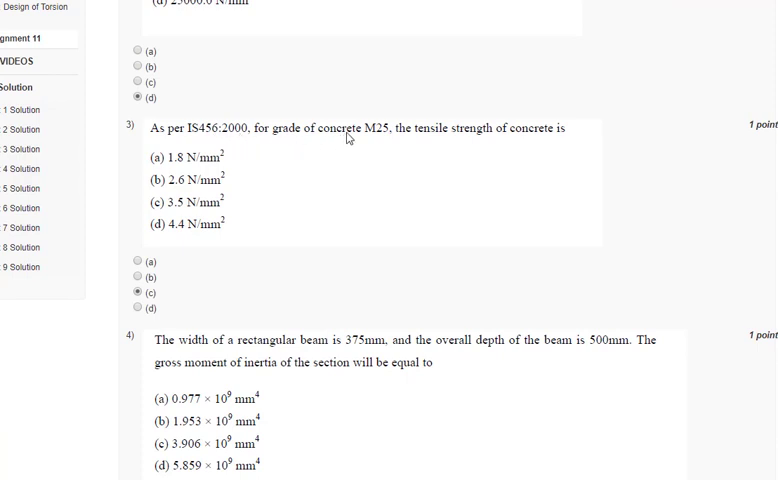
{"action": "mouse_move", "coordinate": [384, 183]}
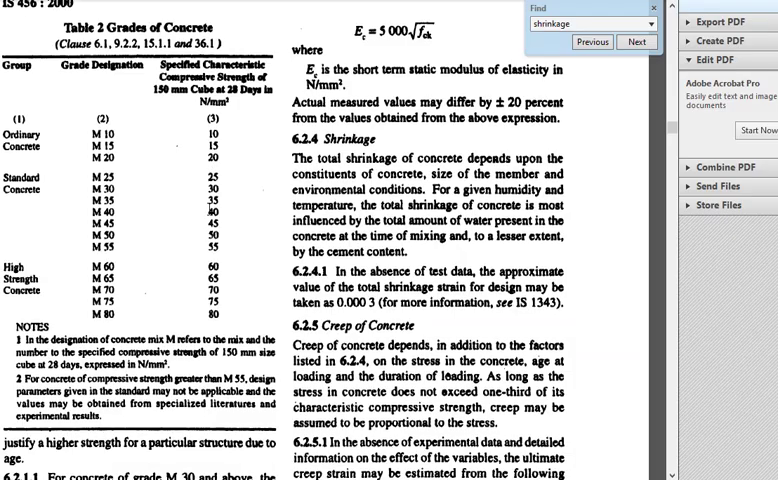
Switch to the IS 456 PDF and select the 0.7√fck flexural strength formula in clause 6.2.2.
{"action": "left_click", "coordinate": [634, 41]}
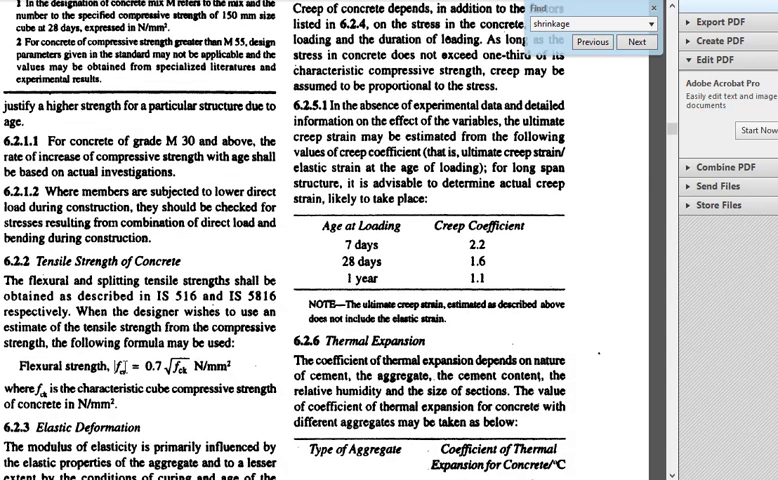
{"action": "double_click", "coordinate": [145, 368]}
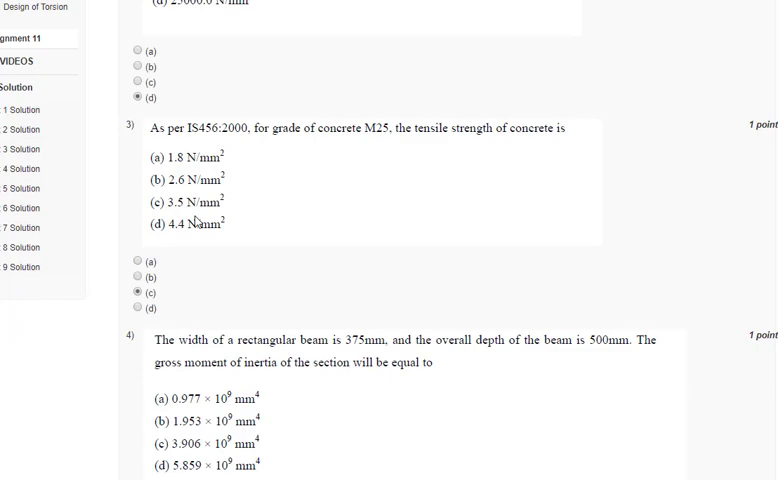
Scroll past question 4 (answer c) to question 5 on shrinkage strain.
{"action": "scroll", "scroll_direction": "down", "scroll_amount": 3}
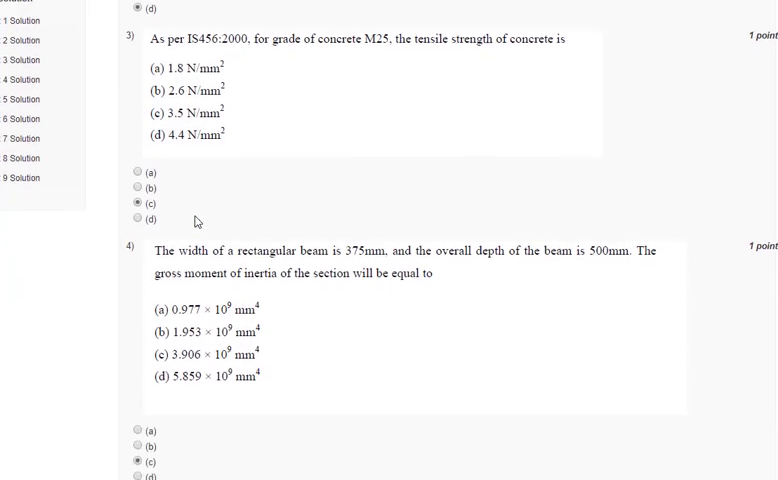
{"action": "scroll", "scroll_direction": "down", "scroll_amount": 3}
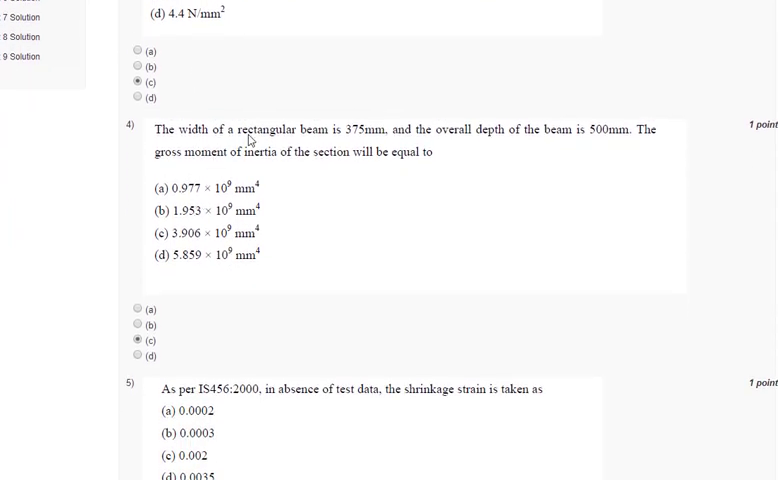
{"action": "mouse_move", "coordinate": [486, 140]}
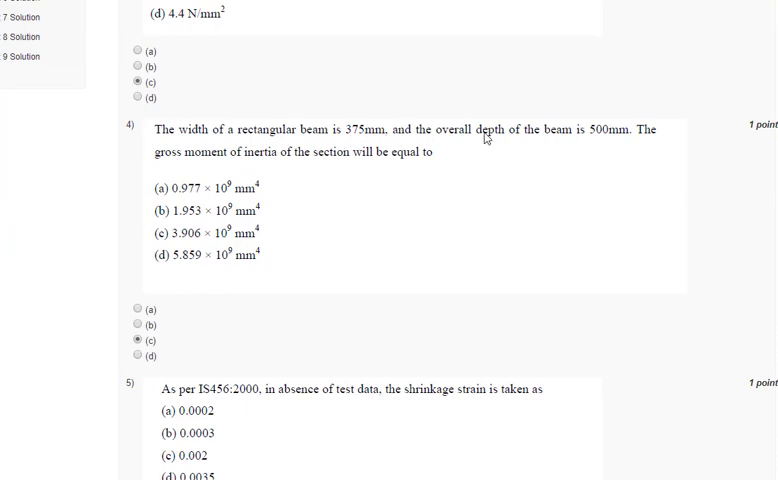
{"action": "mouse_move", "coordinate": [282, 169]}
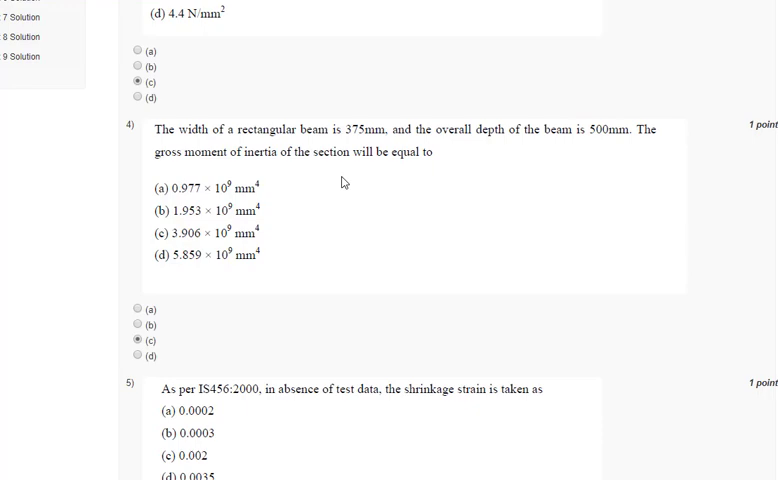
{"action": "mouse_move", "coordinate": [548, 172]}
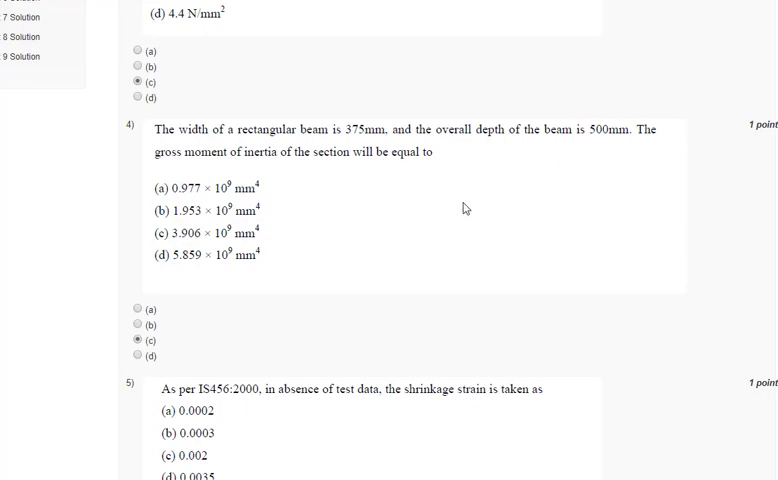
{"action": "mouse_move", "coordinate": [172, 240]}
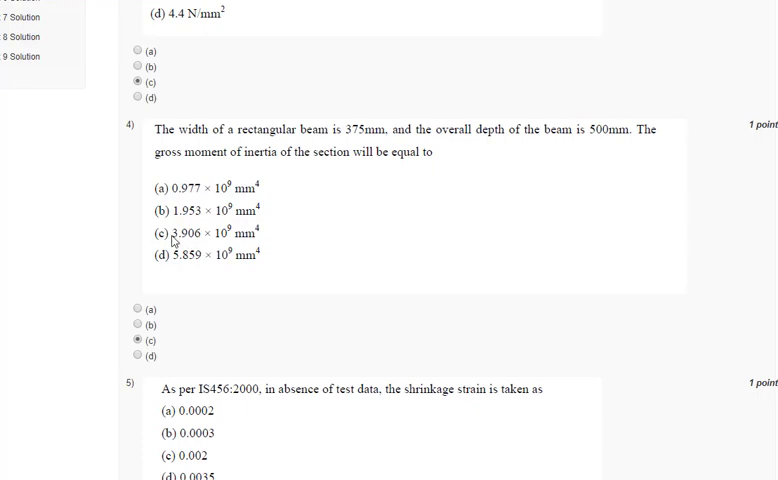
{"action": "mouse_move", "coordinate": [186, 237]}
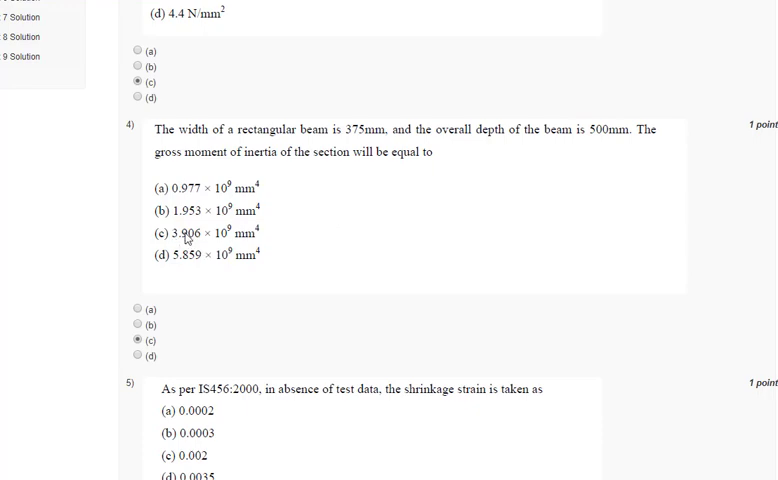
{"action": "mouse_move", "coordinate": [247, 237]}
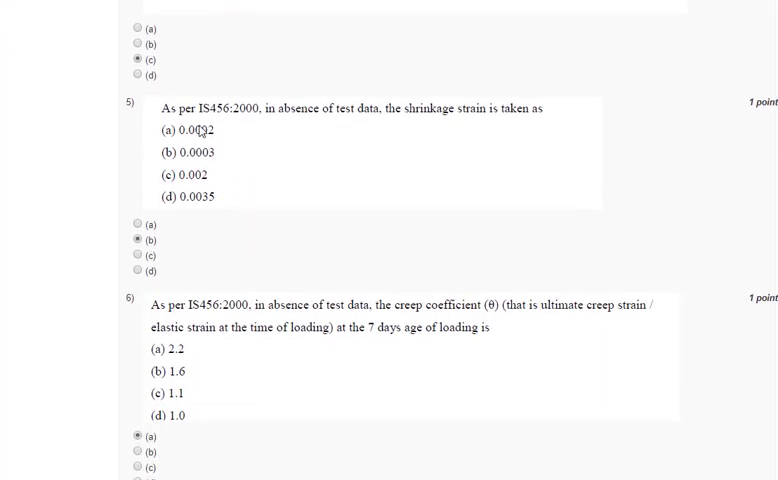
{"action": "mouse_move", "coordinate": [357, 120]}
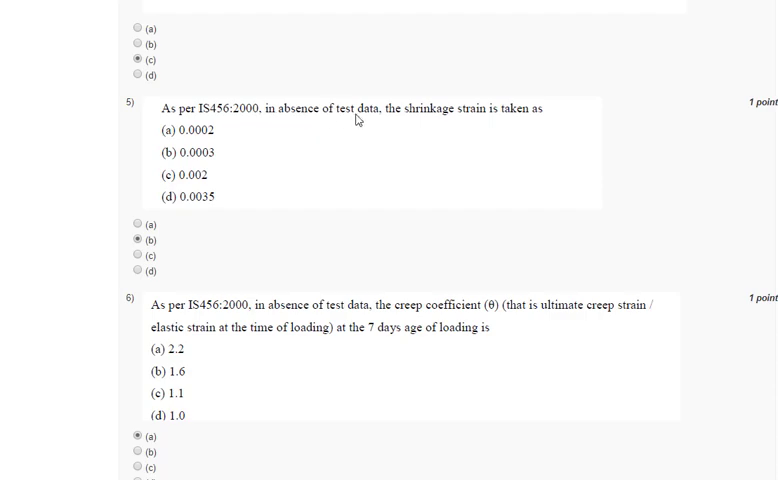
{"action": "mouse_move", "coordinate": [535, 126]}
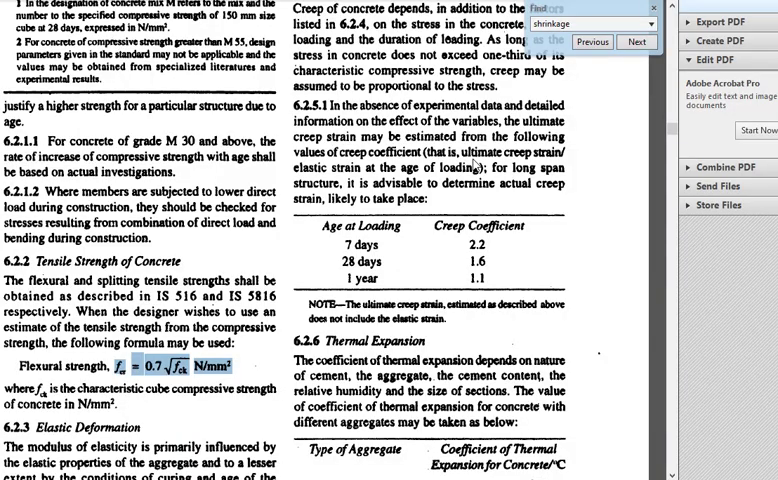
Scroll the IS 456 PDF to the clause 6.2.5.1 creep coefficient table.
{"action": "scroll", "scroll_direction": "down", "scroll_amount": 3}
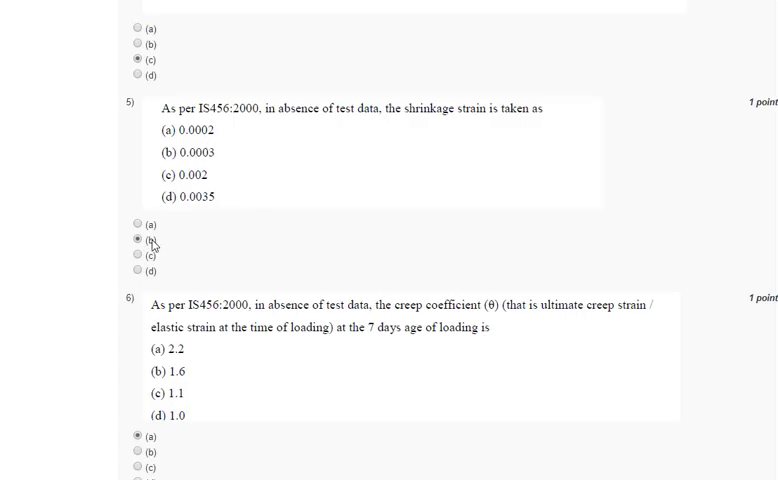
{"action": "scroll", "scroll_direction": "down", "scroll_amount": 3}
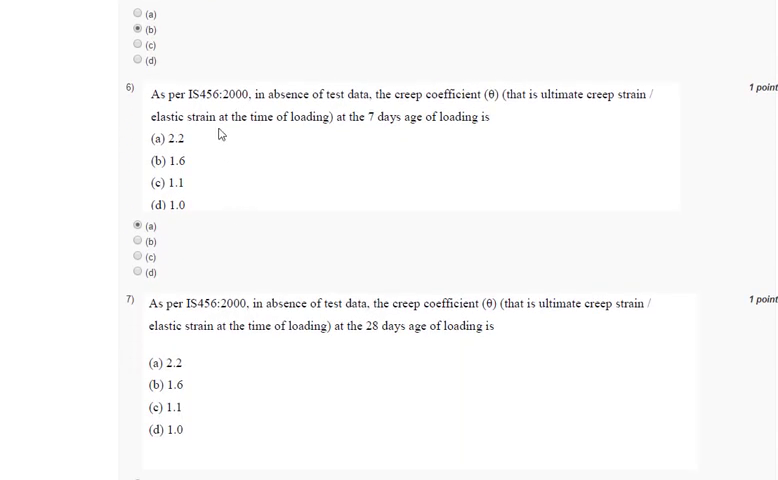
{"action": "mouse_move", "coordinate": [254, 104]}
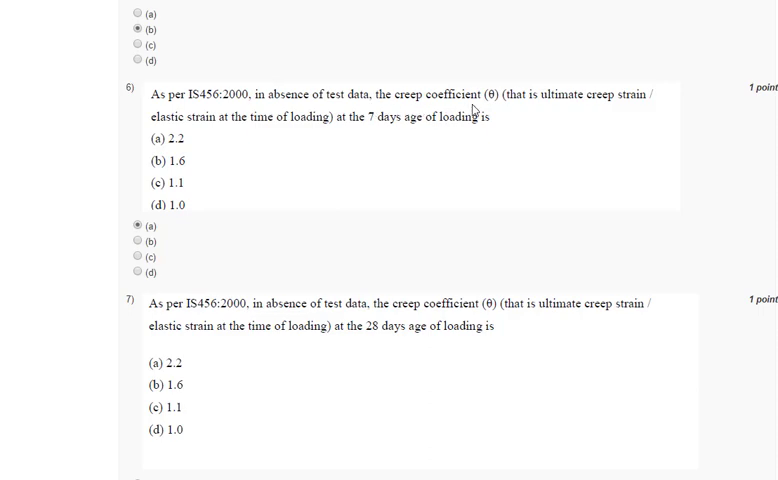
{"action": "mouse_move", "coordinate": [608, 111]}
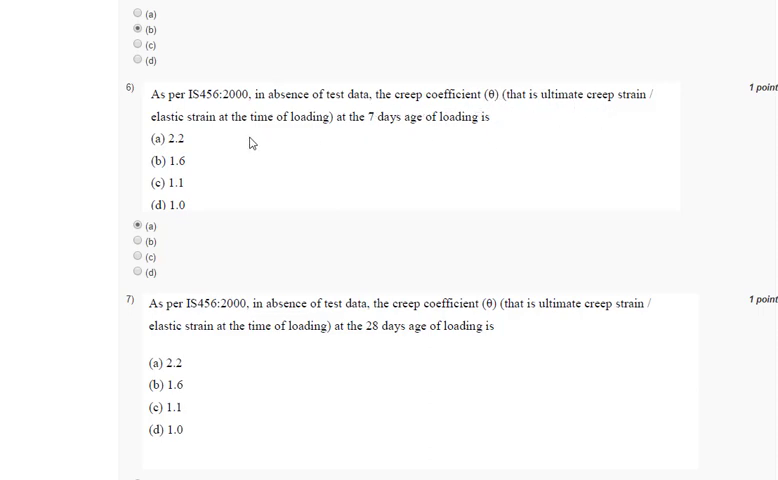
{"action": "mouse_move", "coordinate": [415, 132]}
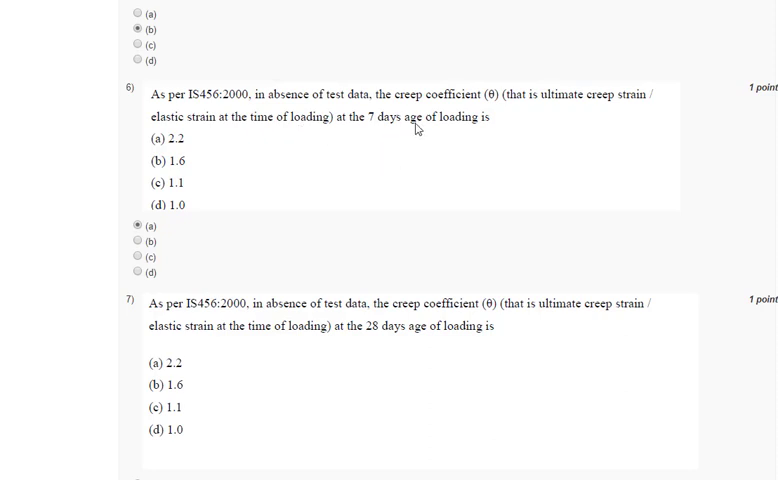
{"action": "mouse_move", "coordinate": [454, 159]}
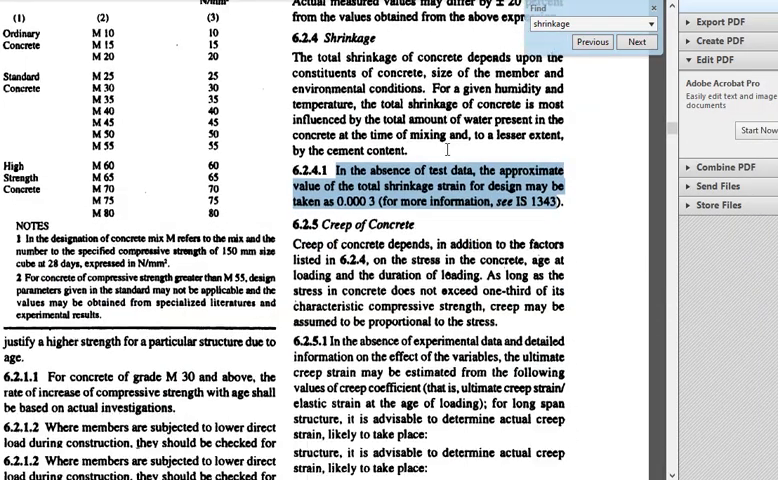
Scroll to the clause 6.2.5.1 table and select the 28-day creep coefficient 1.6.
{"action": "scroll", "scroll_direction": "down", "scroll_amount": 3}
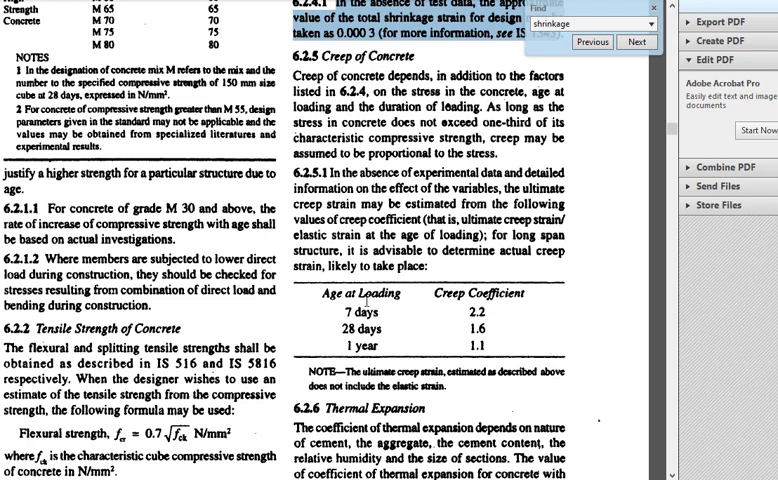
{"action": "mouse_move", "coordinate": [390, 308]}
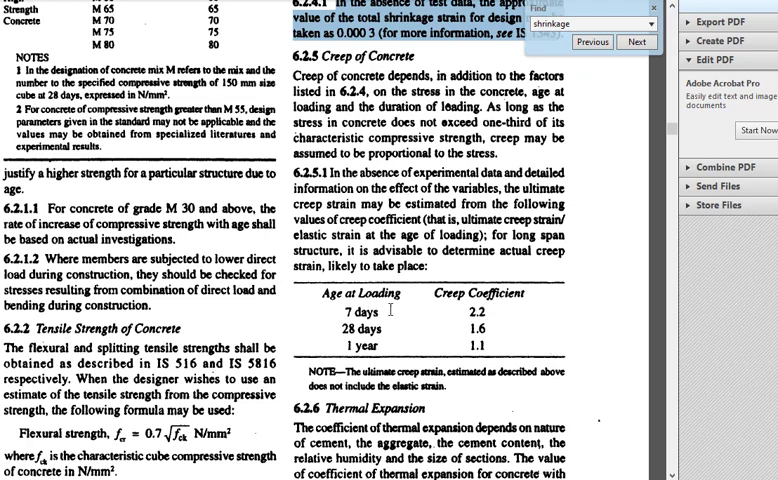
{"action": "double_click", "coordinate": [479, 313]}
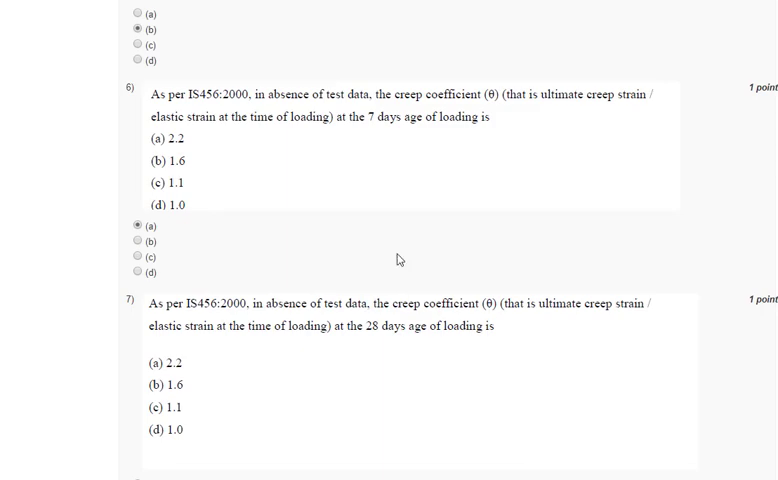
{"action": "mouse_move", "coordinate": [238, 219]}
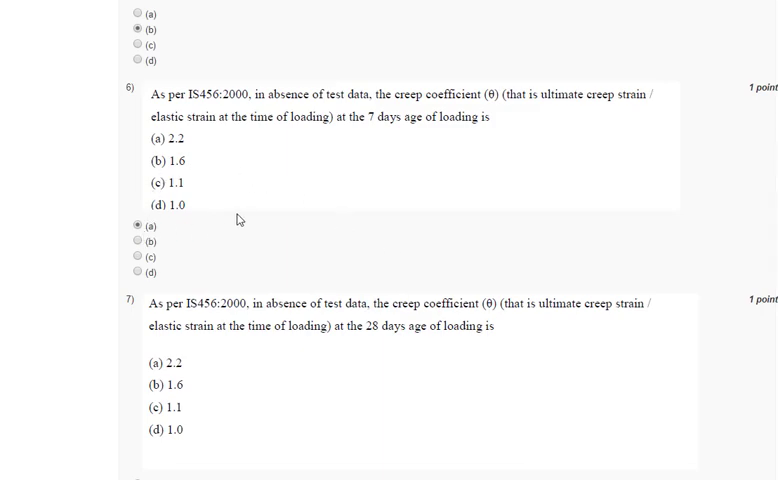
{"action": "scroll", "scroll_direction": "down", "scroll_amount": 3}
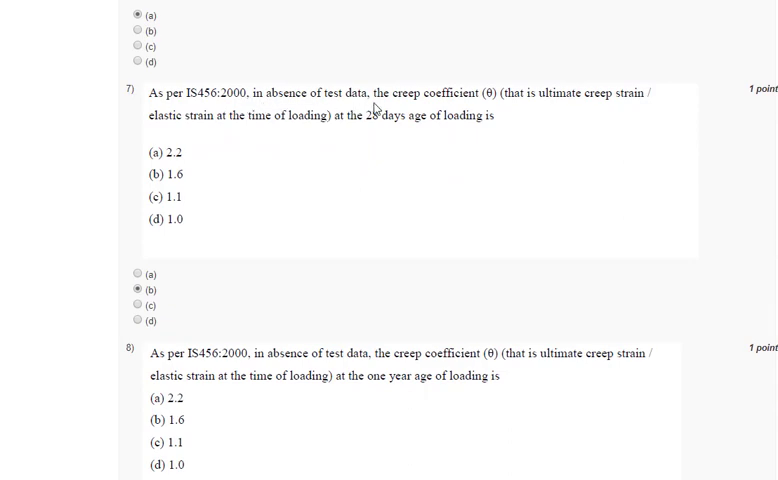
{"action": "mouse_move", "coordinate": [341, 139]}
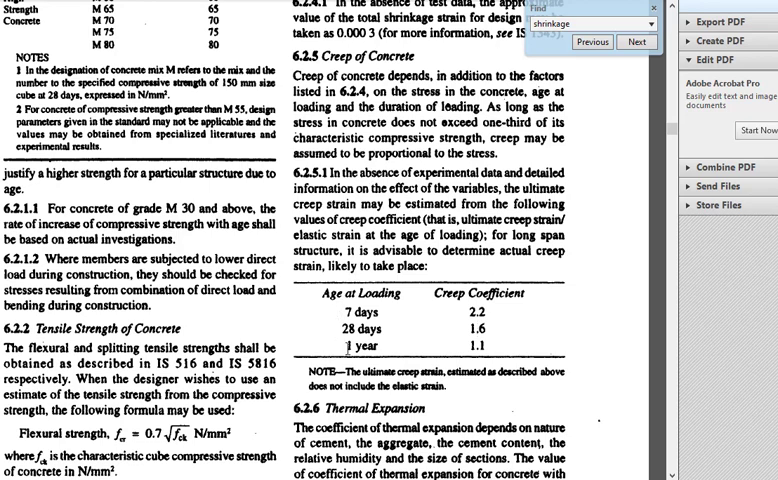
{"action": "double_click", "coordinate": [476, 345]}
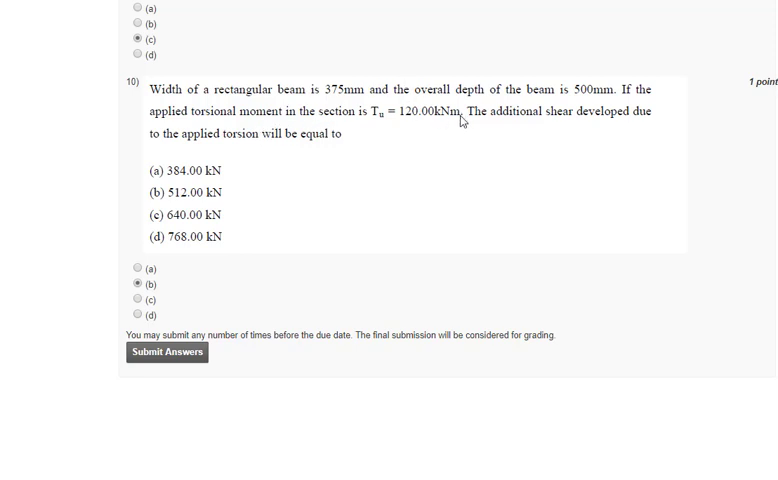
{"action": "mouse_move", "coordinate": [622, 132]}
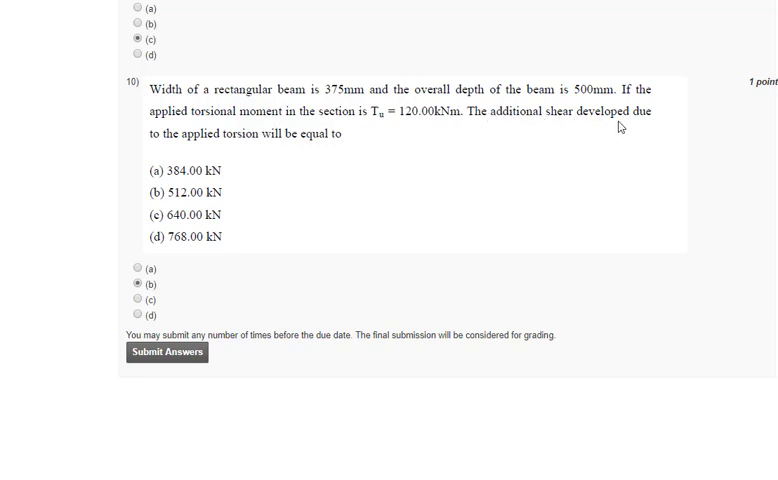
{"action": "mouse_move", "coordinate": [277, 147]}
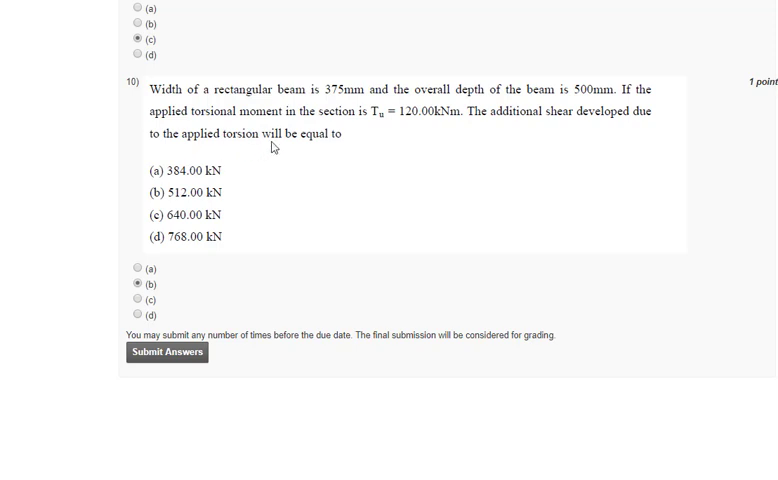
{"action": "mouse_move", "coordinate": [278, 170]}
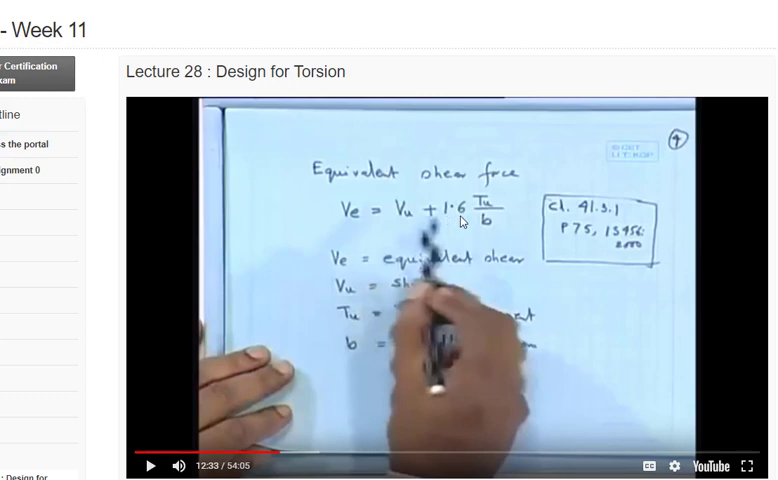
{"action": "mouse_move", "coordinate": [501, 231]}
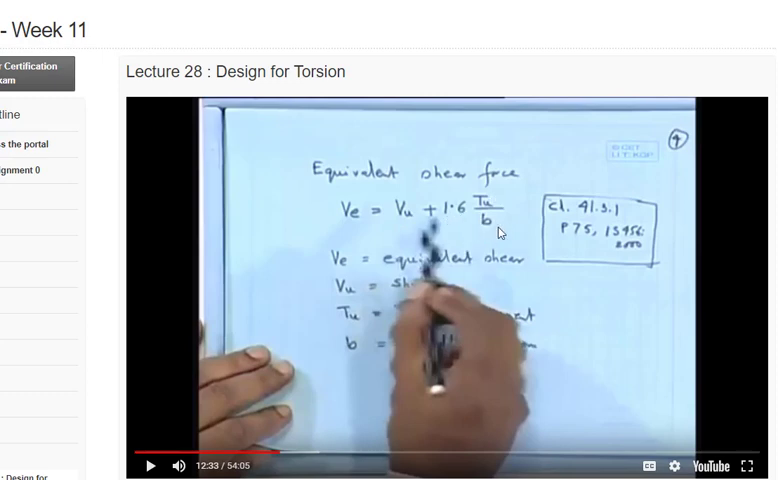
{"action": "mouse_move", "coordinate": [475, 235]}
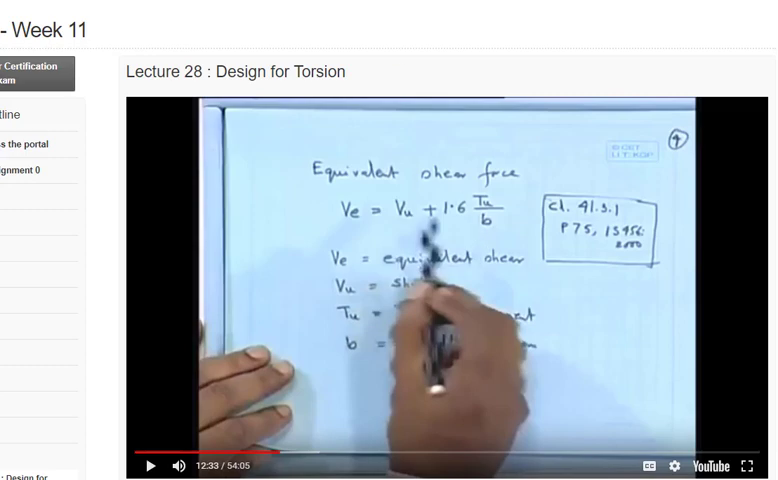
{"action": "scroll", "scroll_direction": "down", "scroll_amount": 3}
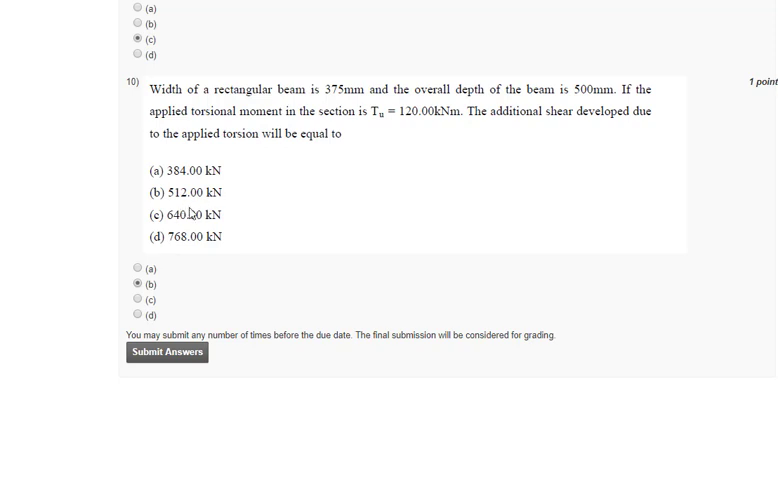
{"action": "mouse_move", "coordinate": [166, 353]}
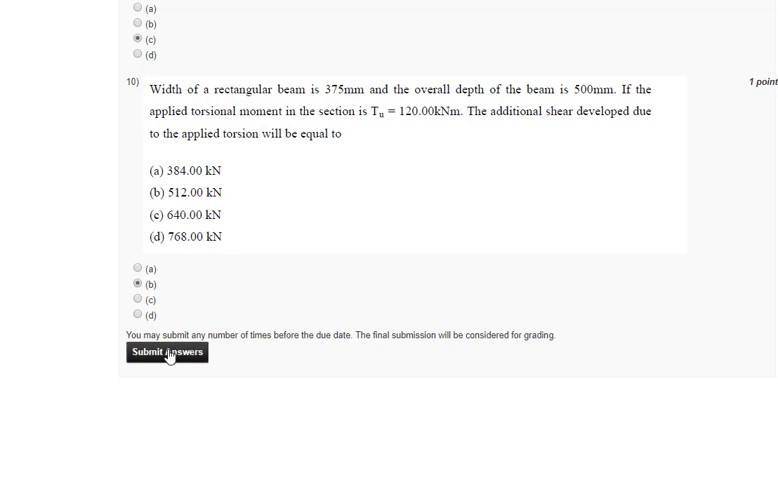
Submit the Assignment 11 answers and close the Assessment submitted notice.
{"action": "left_click", "coordinate": [166, 351]}
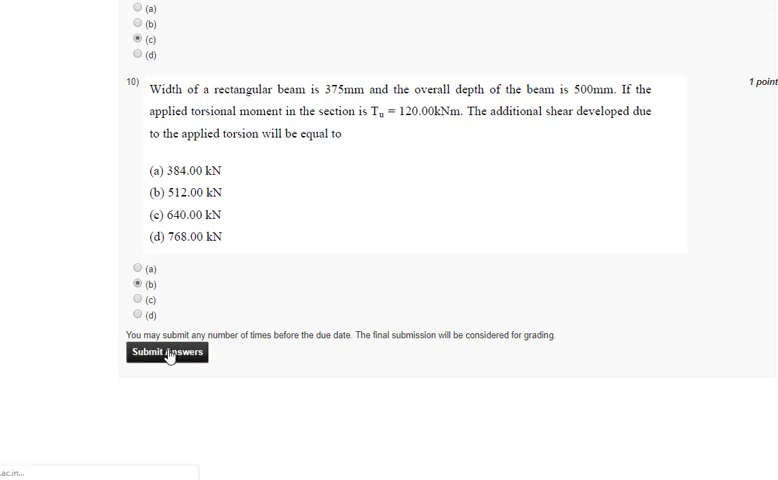
{"action": "mouse_move", "coordinate": [332, 309]}
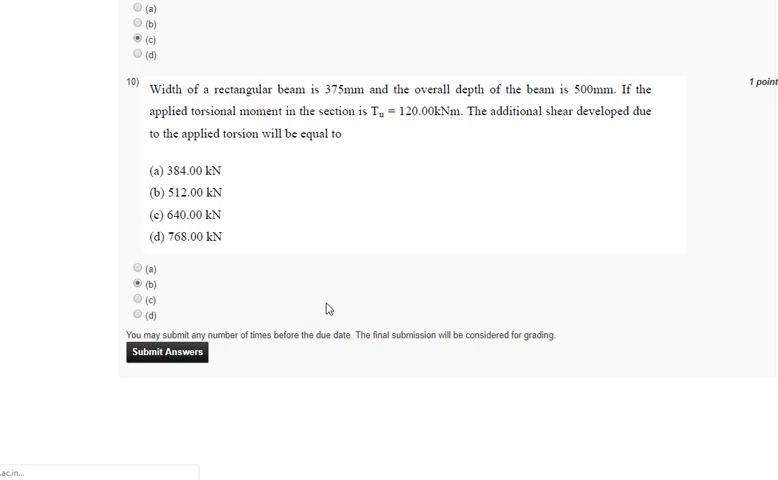
{"action": "left_click", "coordinate": [167, 352]}
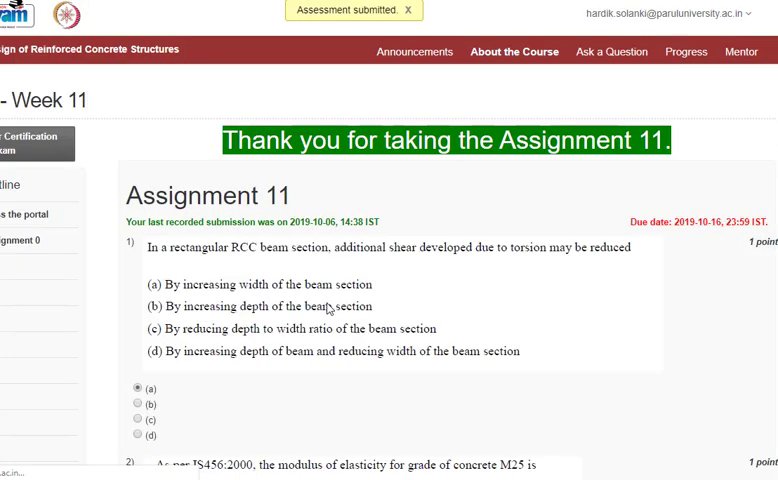
{"action": "scroll", "scroll_direction": "down", "scroll_amount": 3}
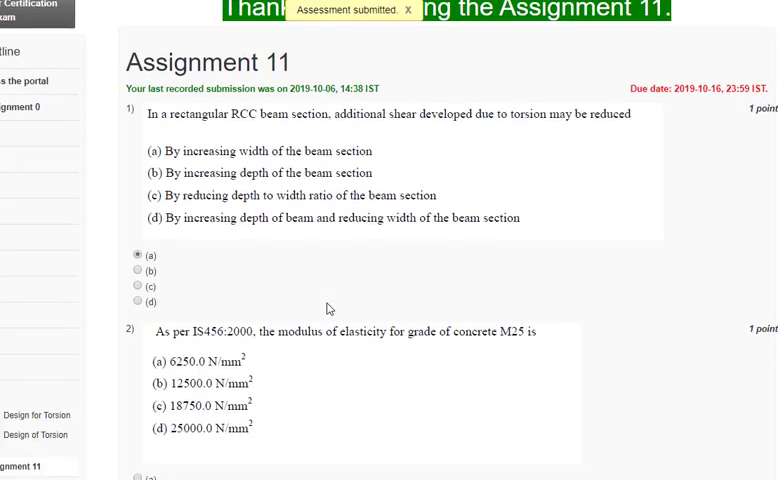
{"action": "scroll", "scroll_direction": "down", "scroll_amount": 3}
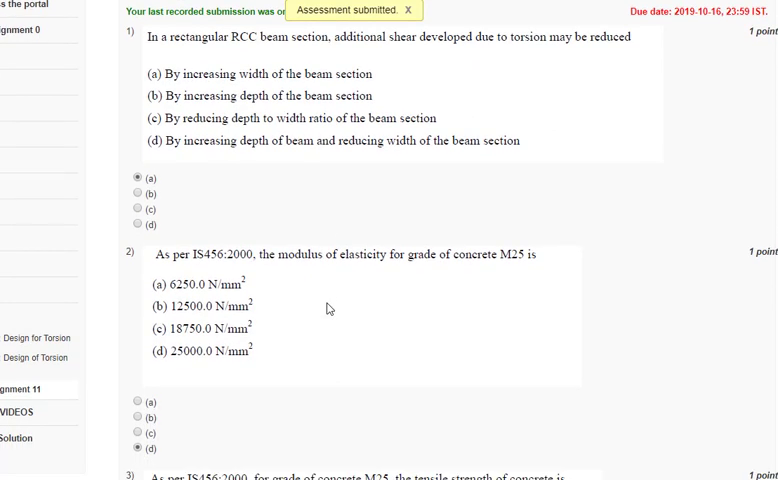
{"action": "left_click", "coordinate": [411, 11]}
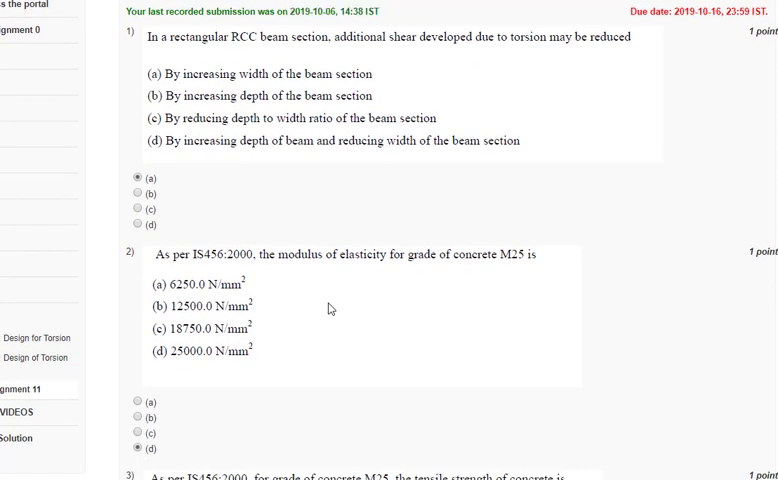